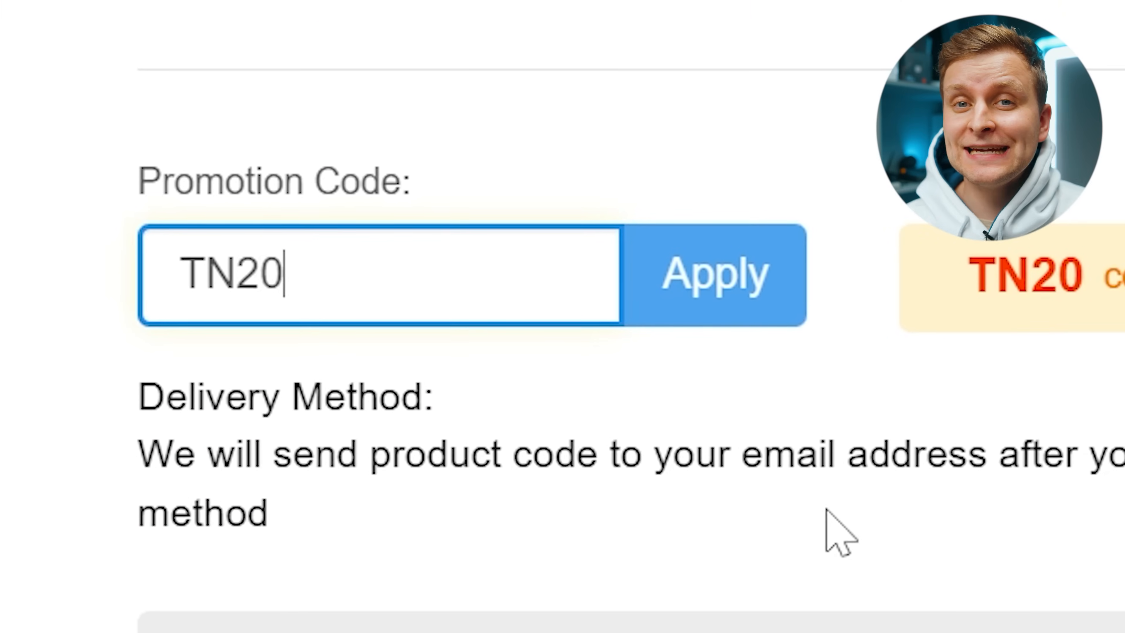
Enter the TN20 promotion code in the checkout's Promotion Code field.
left_click(714, 275)
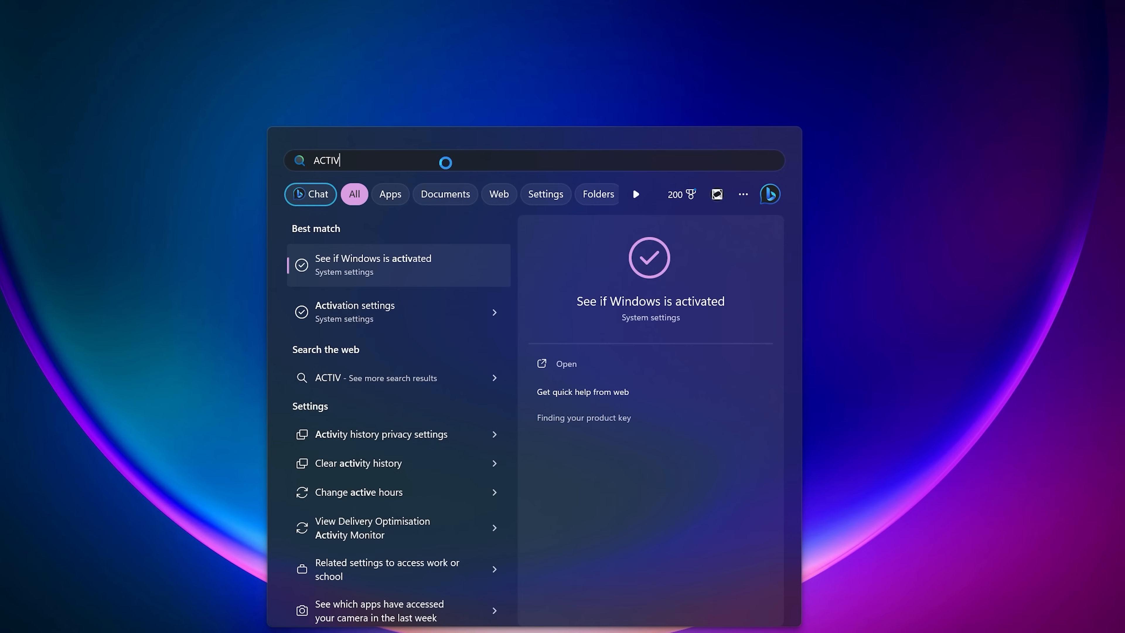
left_click(397, 264)
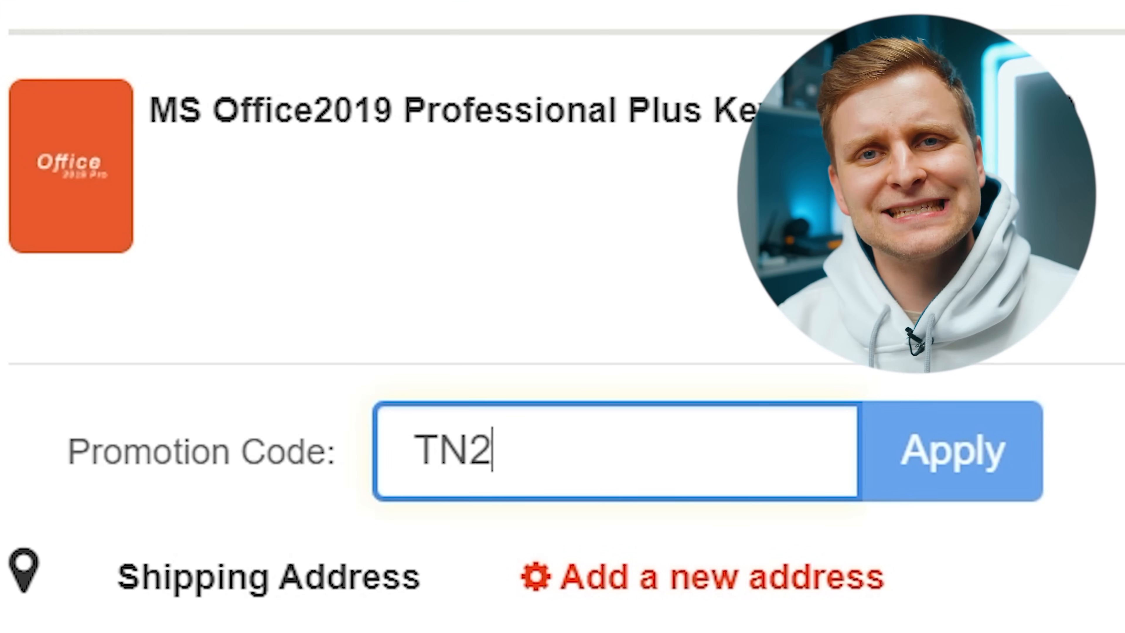
scroll("down", 3)
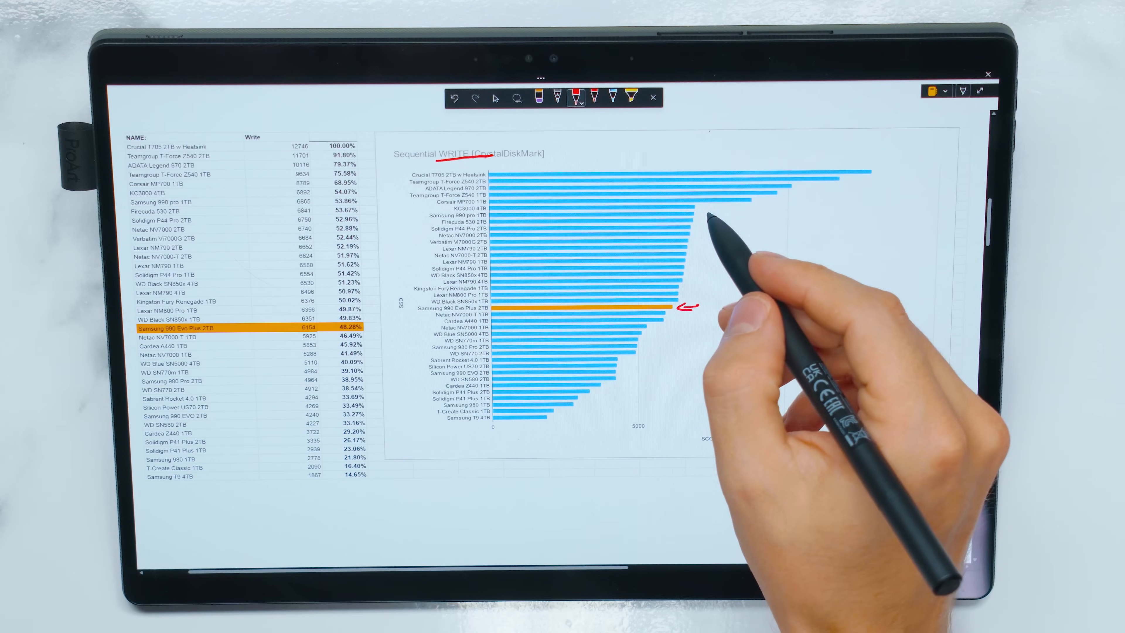
mouse_move(707, 212)
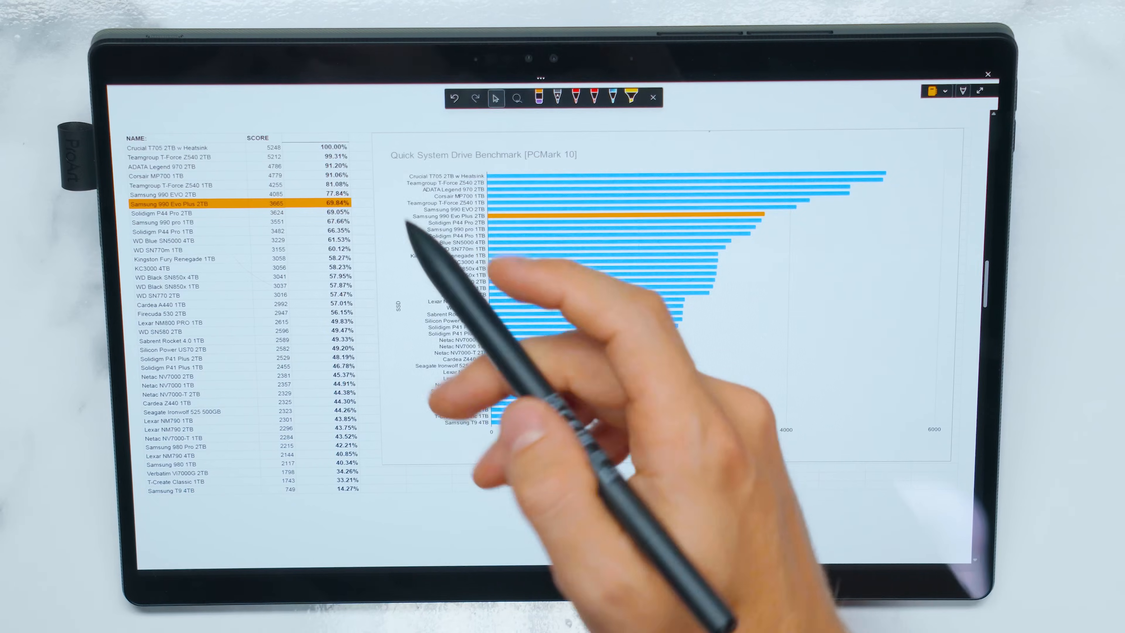
Point out the orange Samsung 990 Evo Plus bar scoring 5005 (57.80%) on the PCMark 10 chart.
left_click_drag(387, 164, 517, 167)
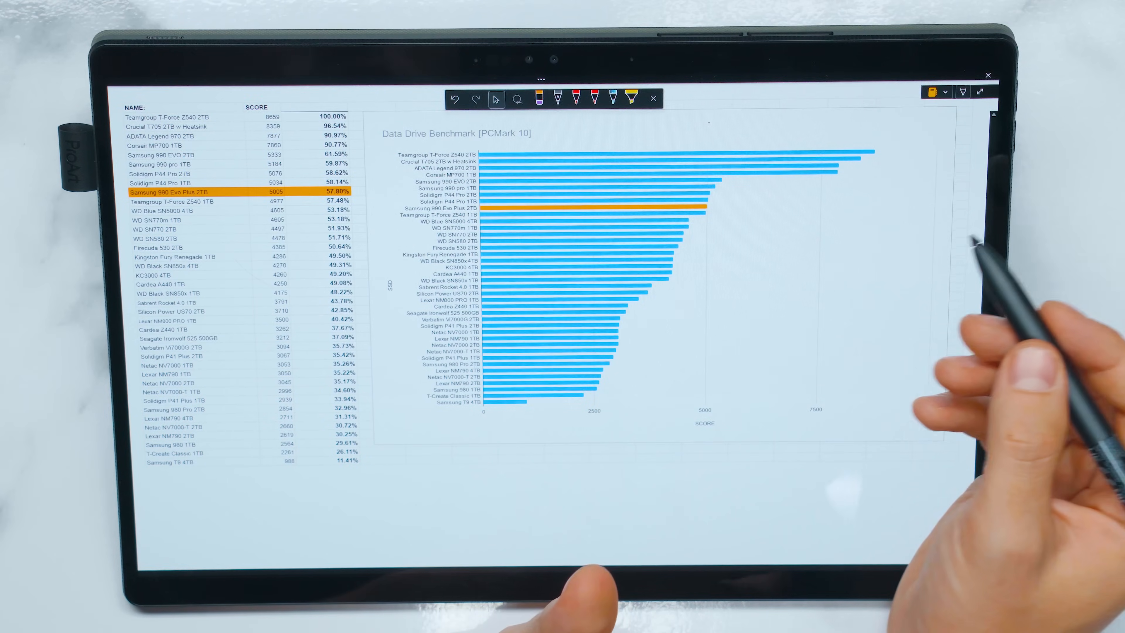
left_click(575, 98)
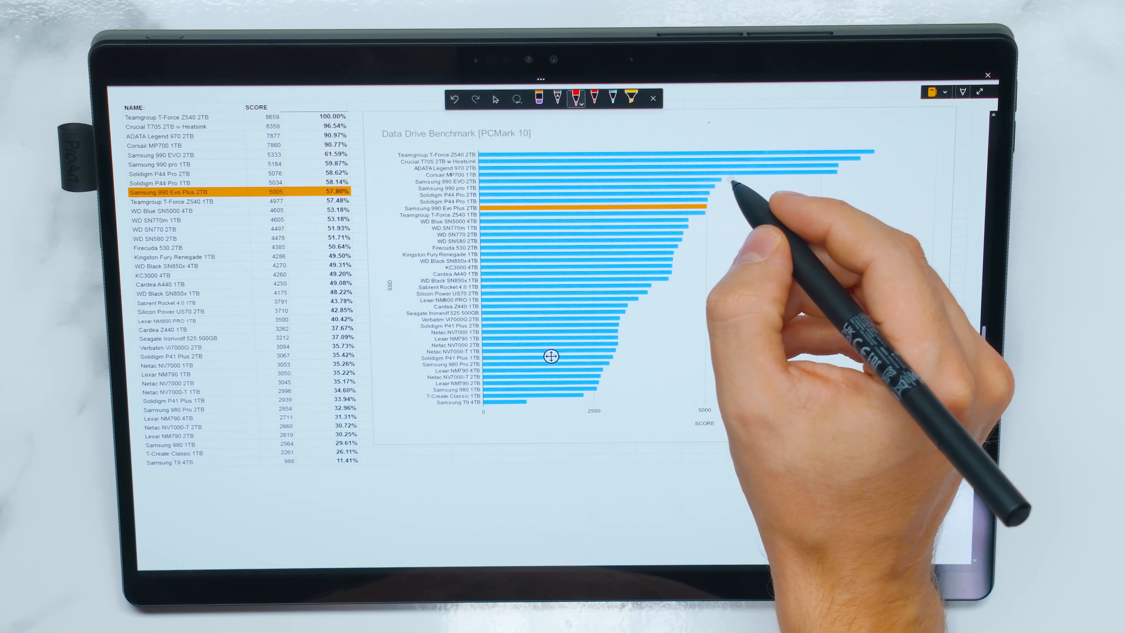